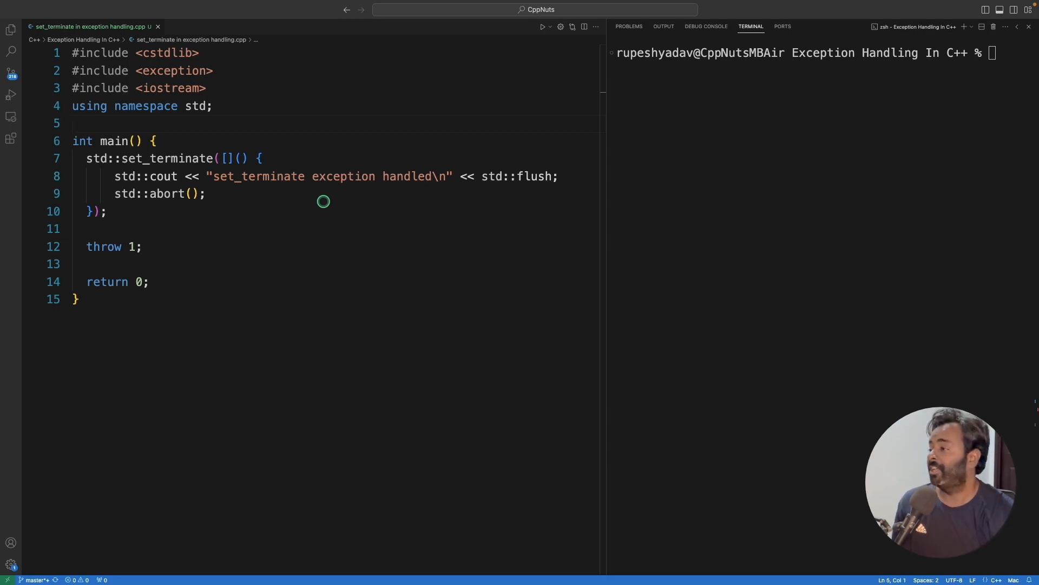
mouse_move(431, 197)
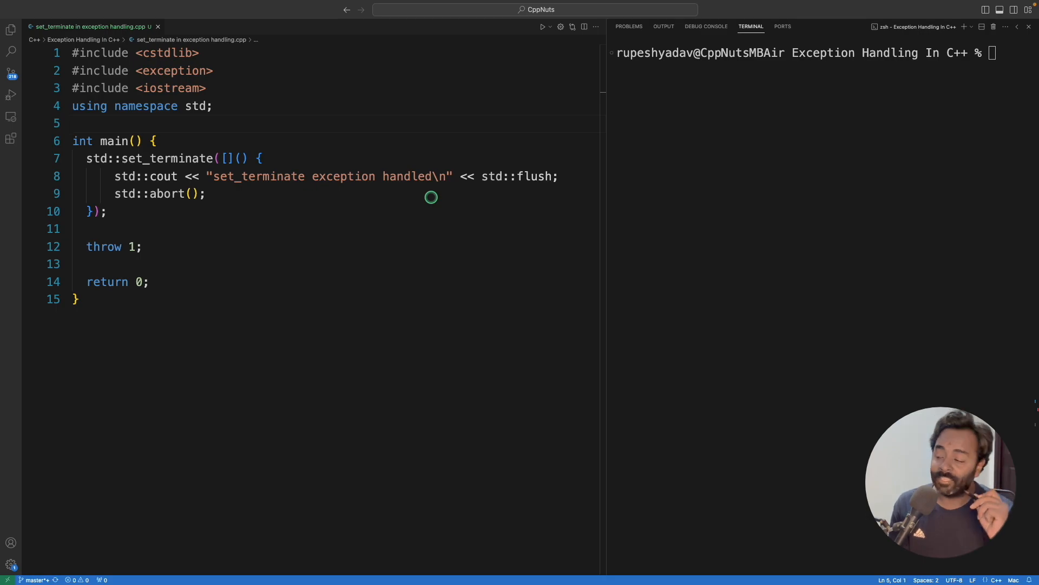
Highlight the set_terminate call and its lambda handler body for emphasis.
double_click(169, 158)
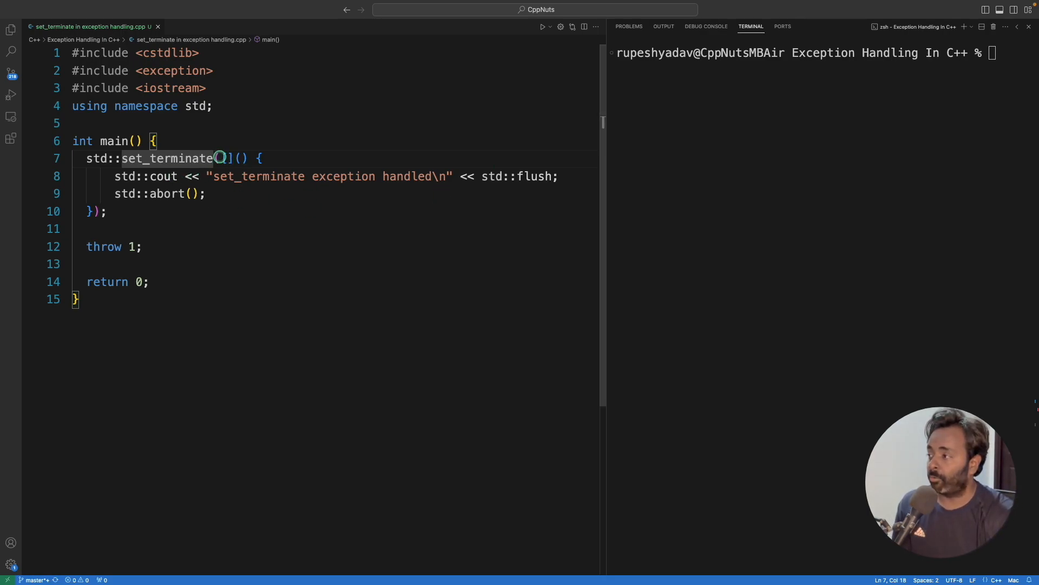
left_click_drag(222, 158, 106, 211)
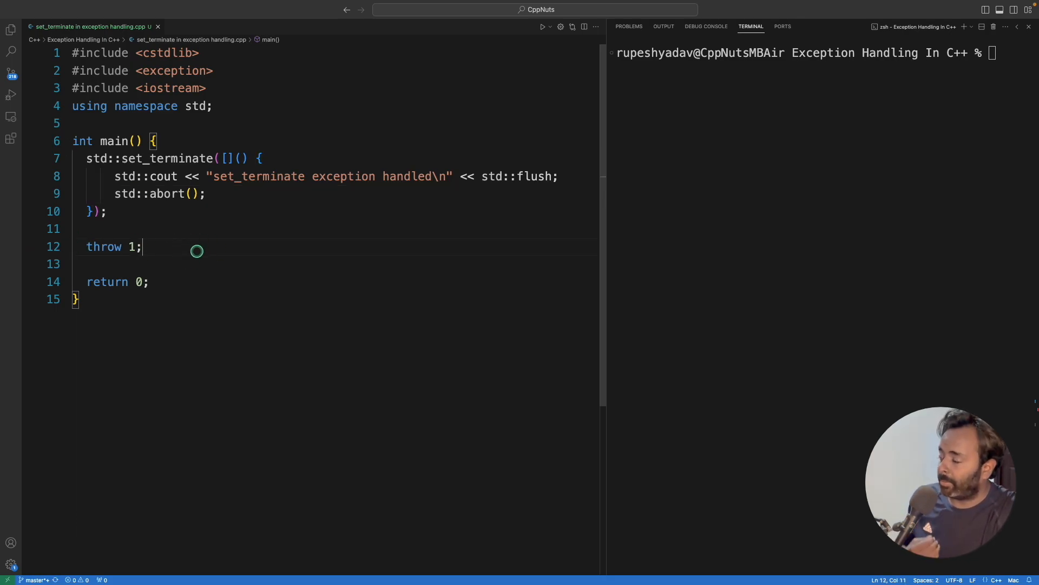
mouse_move(169, 225)
type("./a.out")
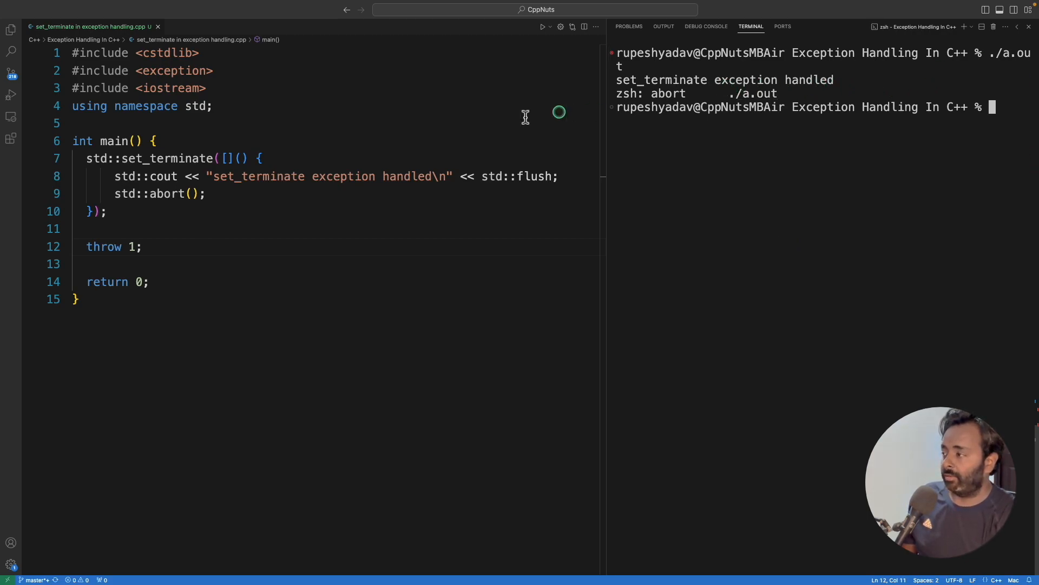
double_click(131, 246)
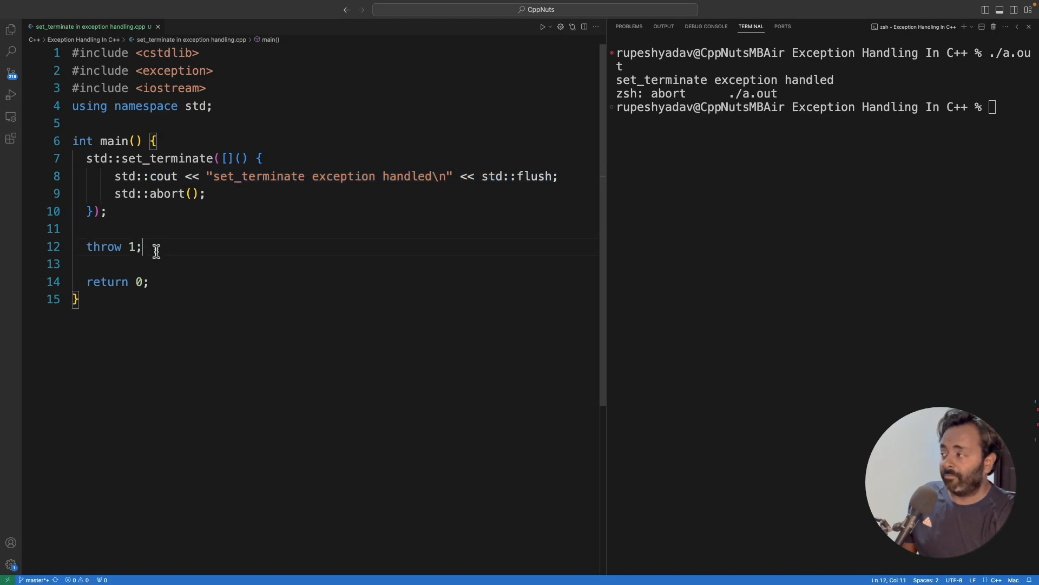
left_click_drag(141, 245, 72, 158)
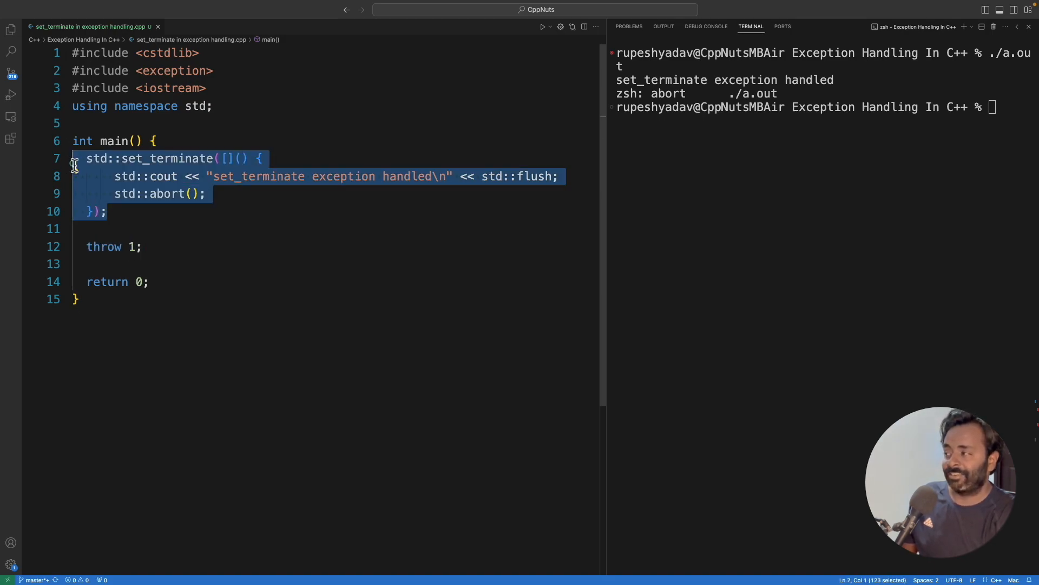
left_click(272, 228)
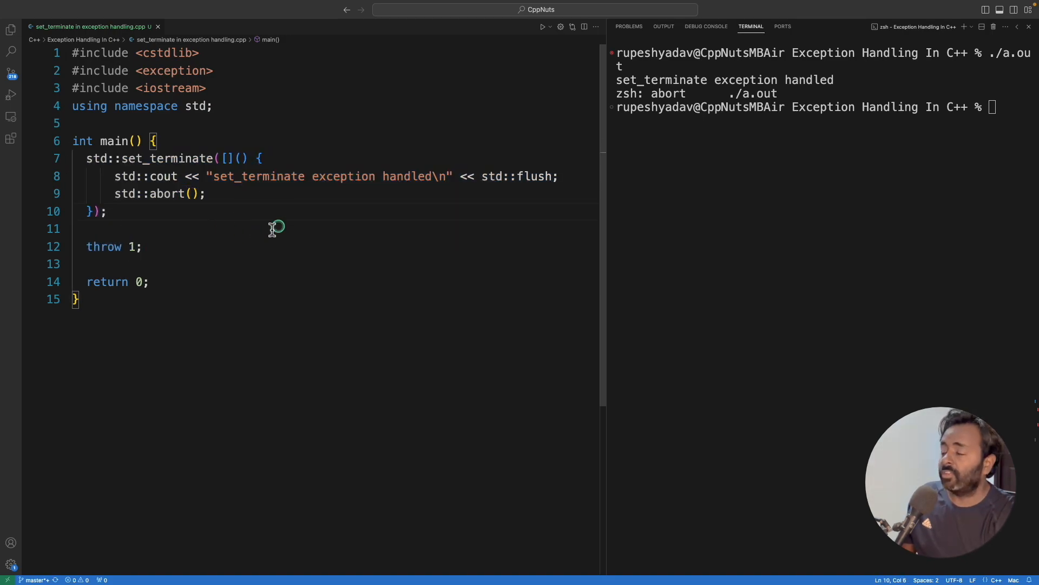
mouse_move(206, 205)
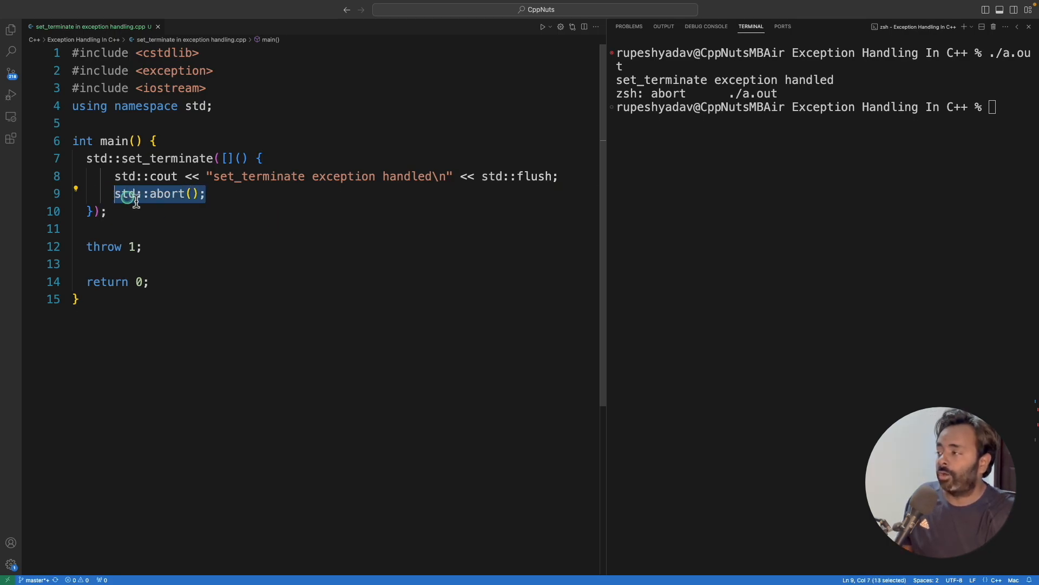
Replace 'throw 1;' with an explicit terminate(); call in main.
left_click(112, 246)
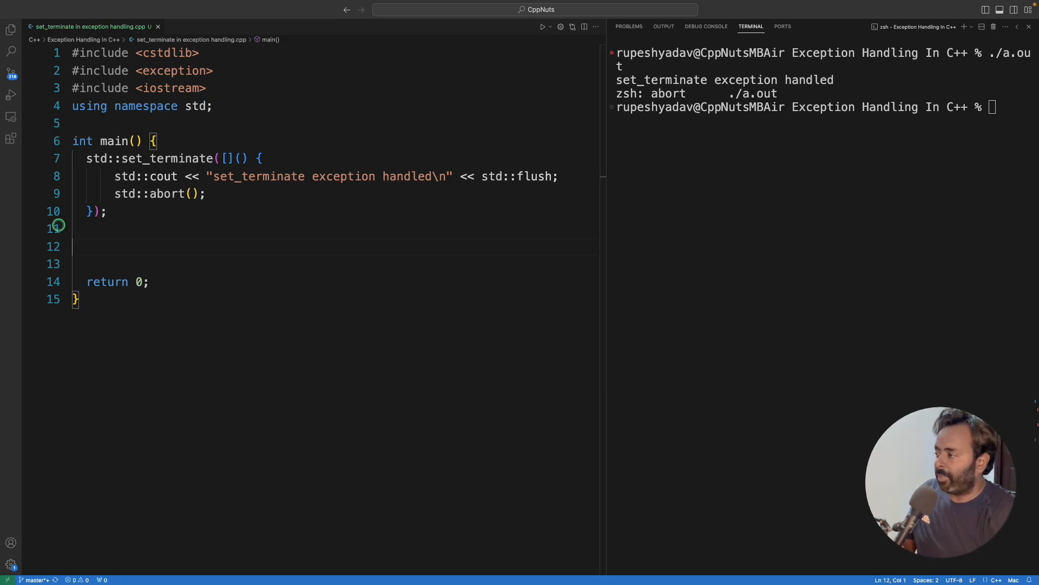
type("terminate();")
left_click(823, 106)
type("g++ -std=c++17 set_terminate\\ in\\ exception\\ handling.cpp")
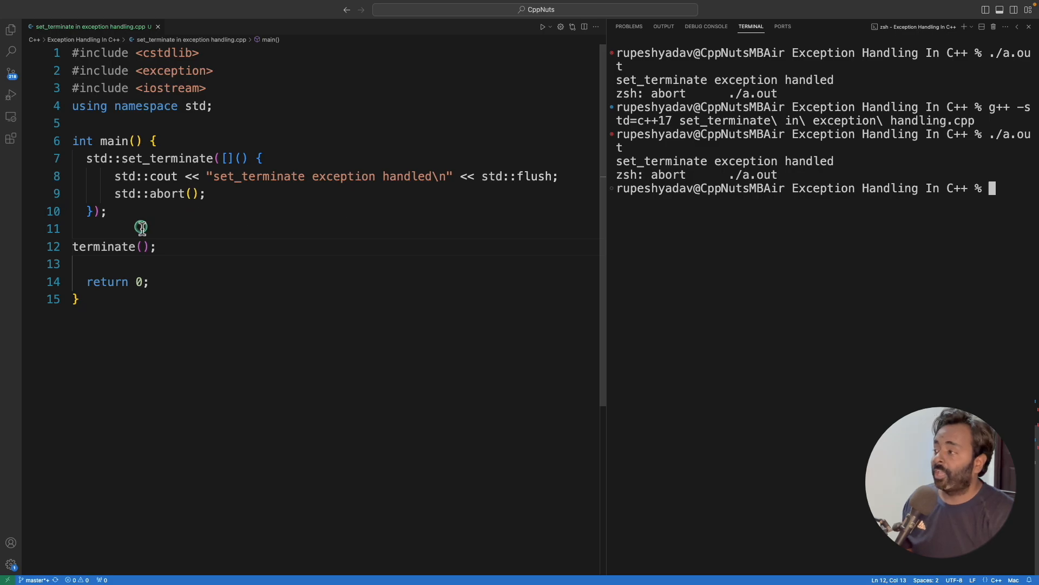
double_click(164, 158)
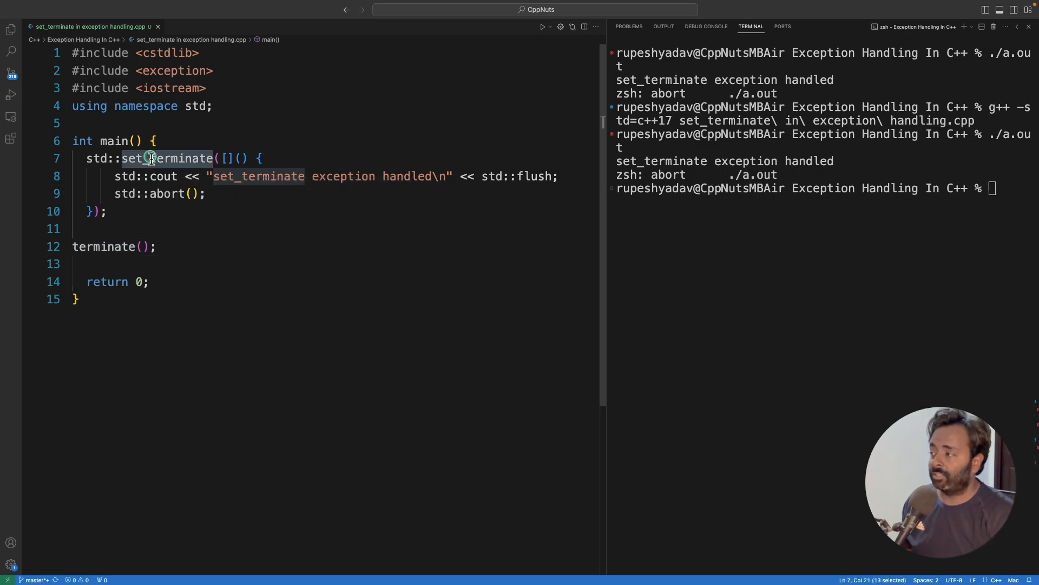